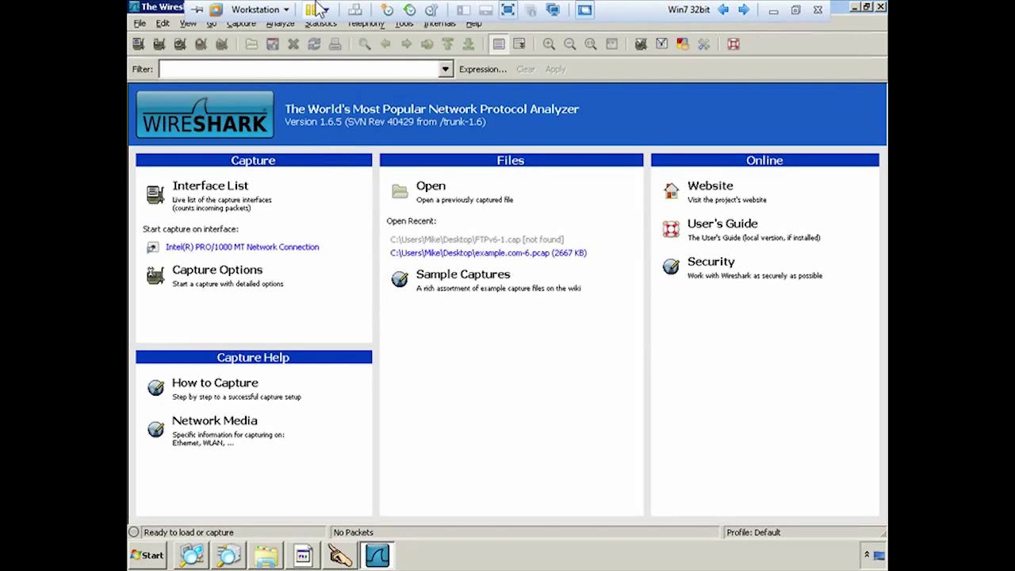
Step: Show the VMware Workstation menu and its VM submenu with Settings
{"action": "left_click", "coordinate": [256, 9]}
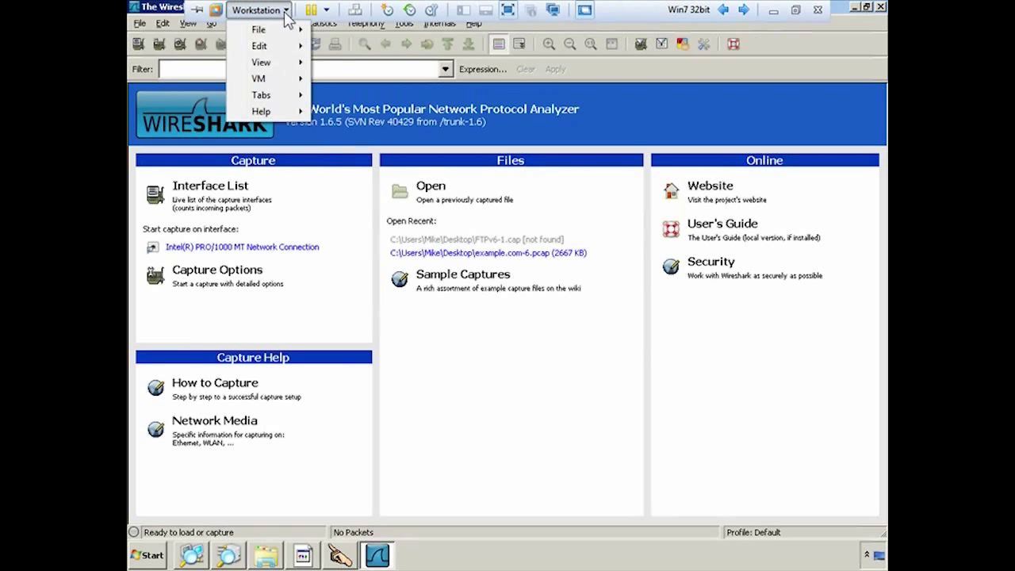
{"action": "left_click", "coordinate": [257, 78]}
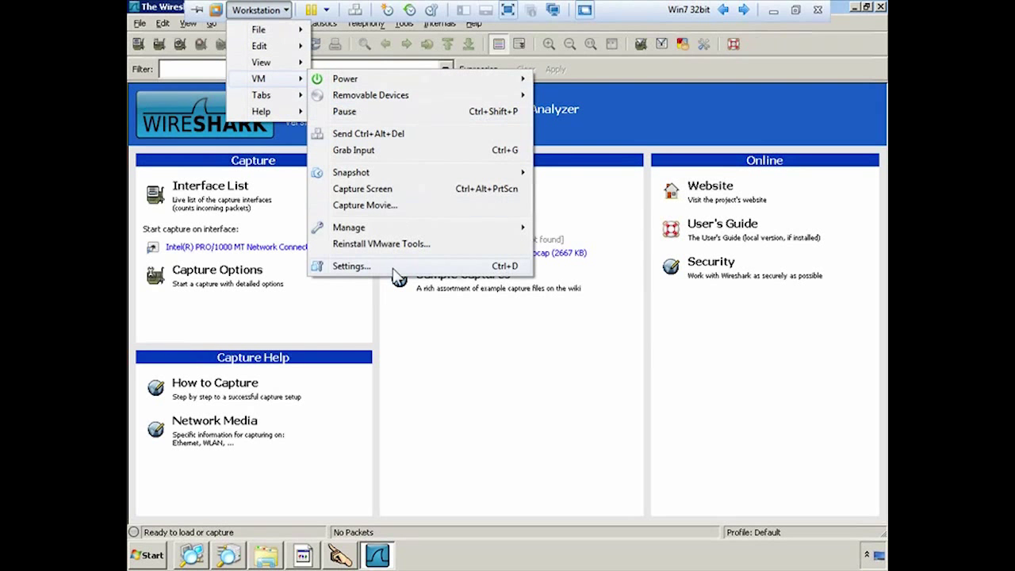
Step: Read the network adapter's MAC address 00:0C:29:DB:6A:DA in advanced settings, then close them
{"action": "left_click", "coordinate": [351, 265]}
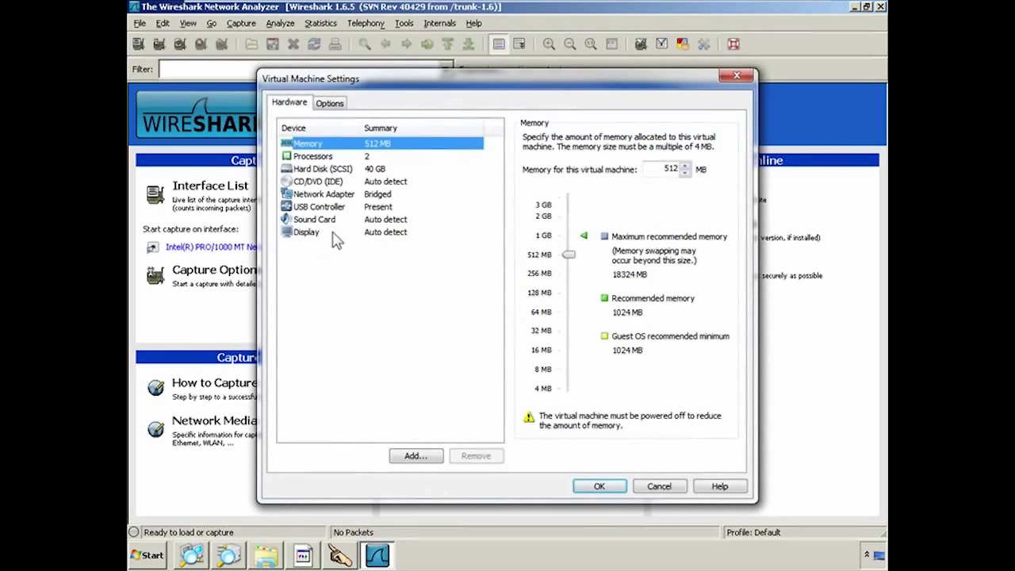
{"action": "left_click", "coordinate": [325, 194]}
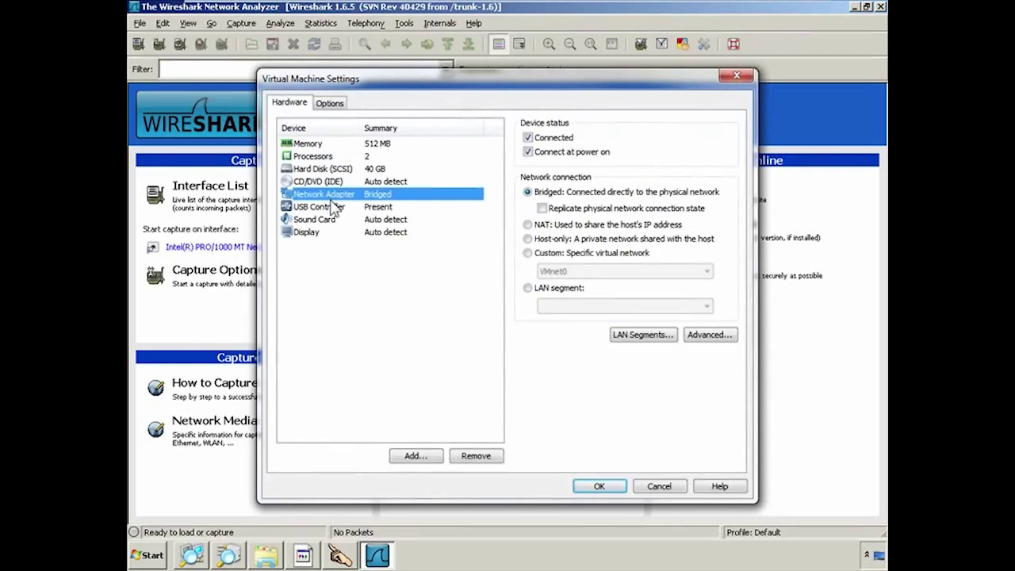
{"action": "left_click", "coordinate": [710, 334]}
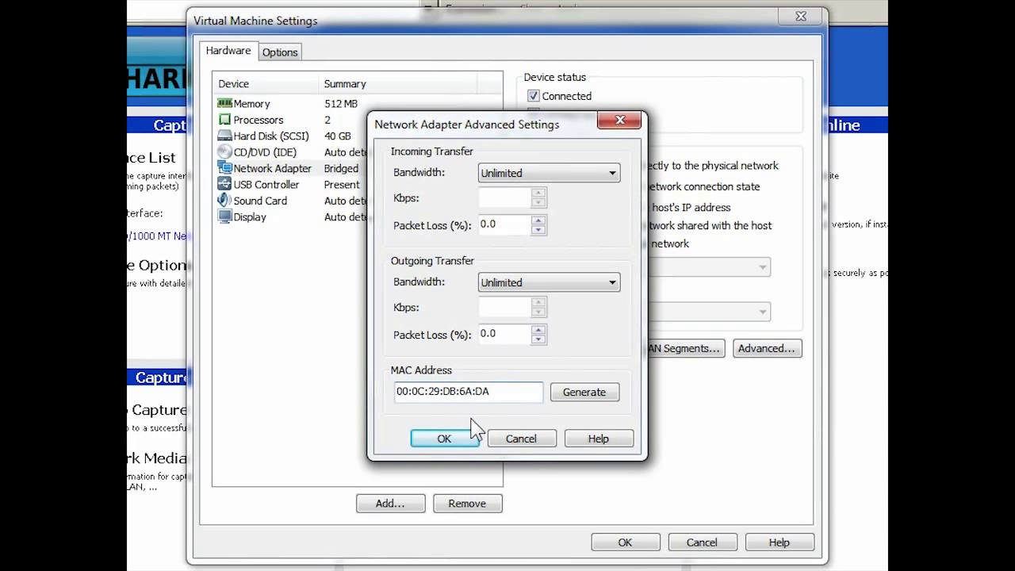
{"action": "left_click", "coordinate": [468, 392]}
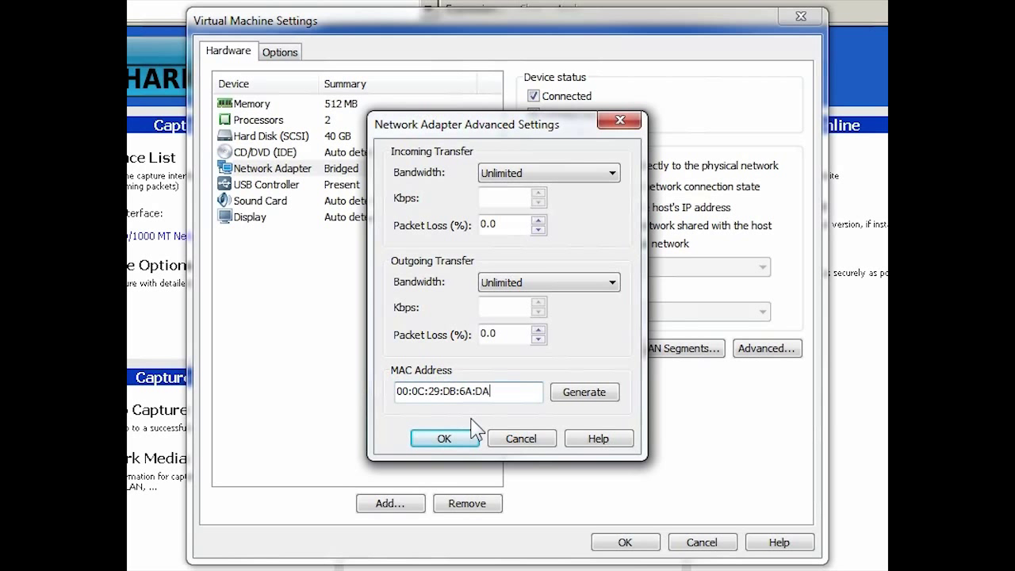
{"action": "mouse_move", "coordinate": [508, 450]}
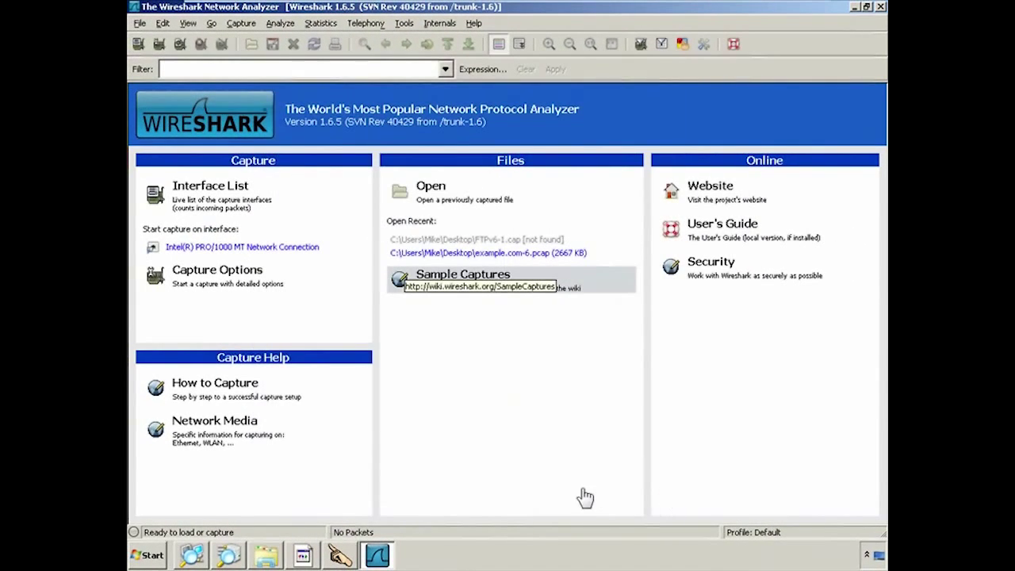
{"action": "mouse_move", "coordinate": [667, 57]}
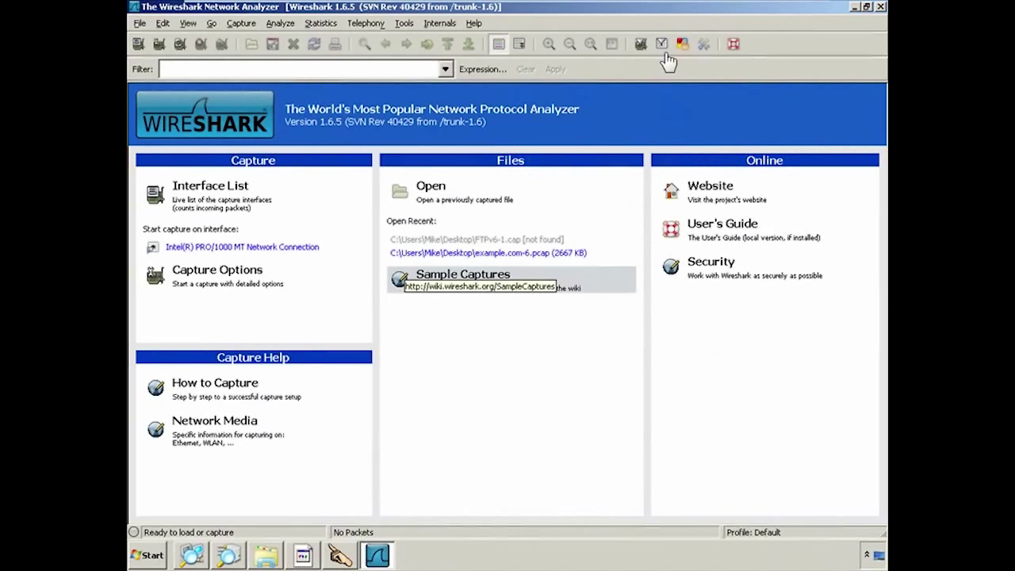
{"action": "mouse_move", "coordinate": [646, 20]}
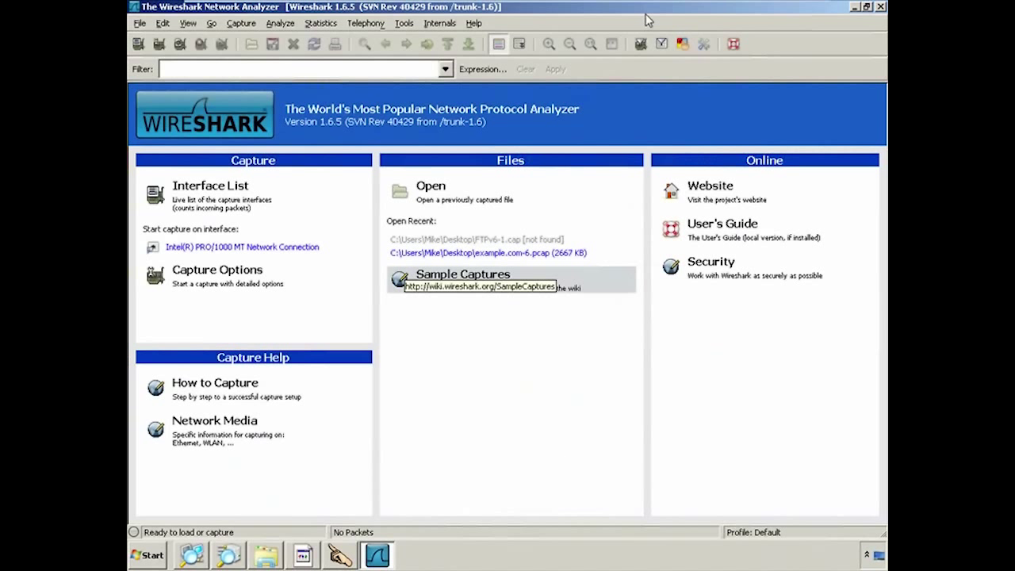
{"action": "mouse_move", "coordinate": [273, 253]}
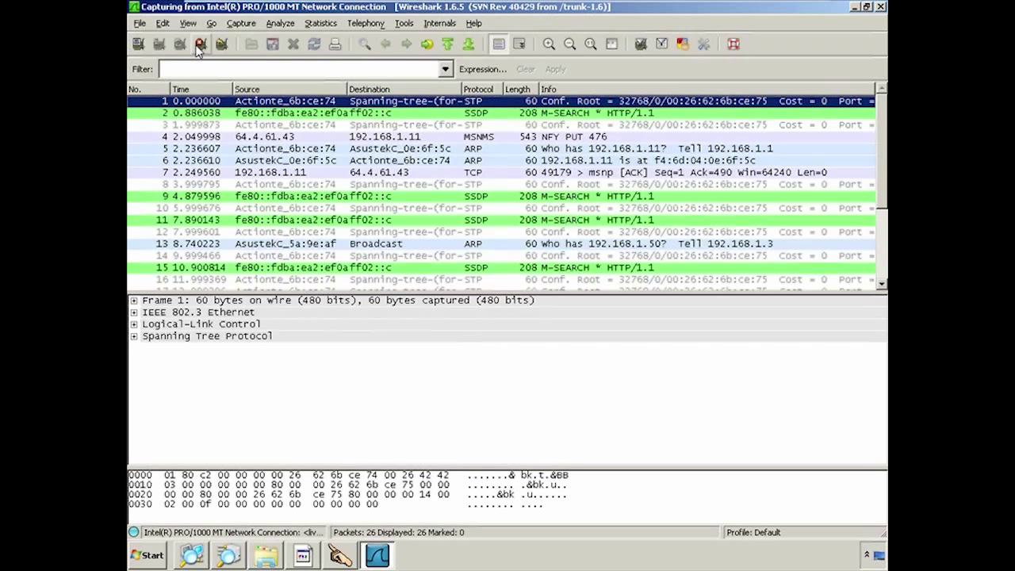
Step: Stop the live capture and discard its 26 unsaved packets for example.com-6.pcap
{"action": "left_click", "coordinate": [140, 23]}
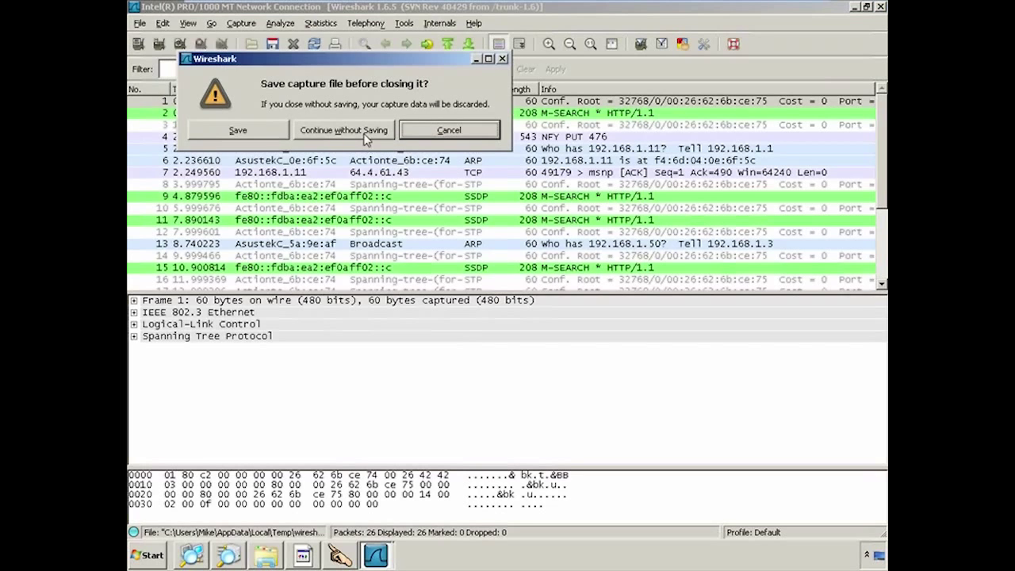
{"action": "left_click", "coordinate": [343, 129]}
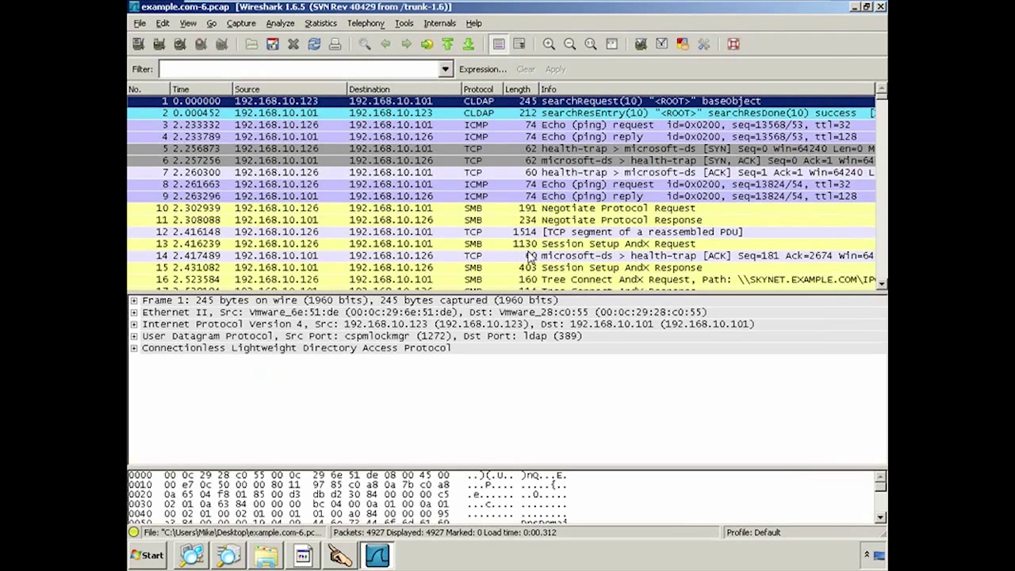
{"action": "mouse_move", "coordinate": [615, 395]}
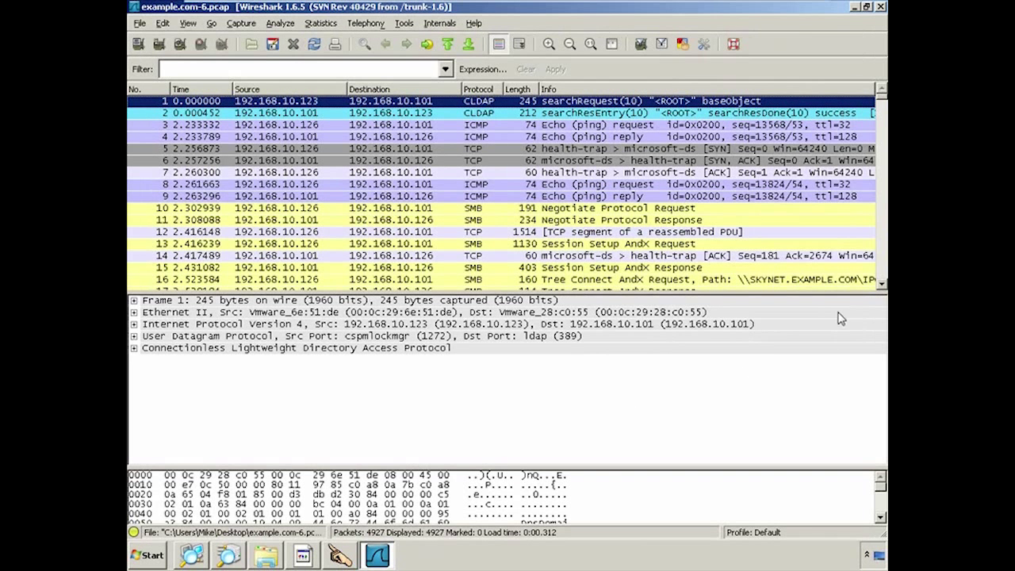
Step: Scroll down to packet 57, the BROWSER Host Announcement from 192.168.10.129
{"action": "scroll", "scroll_direction": "down", "scroll_amount": 3}
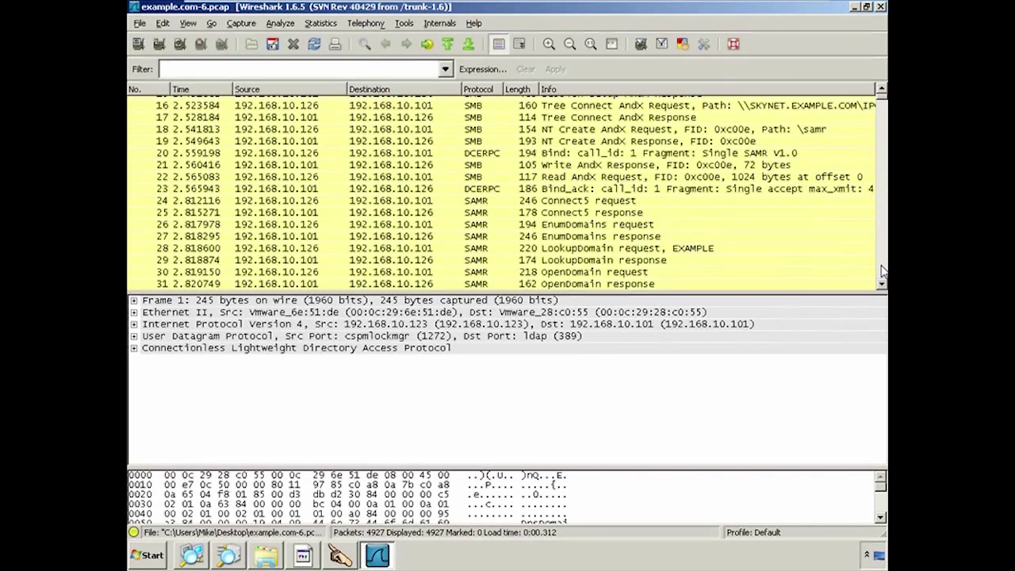
{"action": "scroll", "scroll_direction": "down", "scroll_amount": 3}
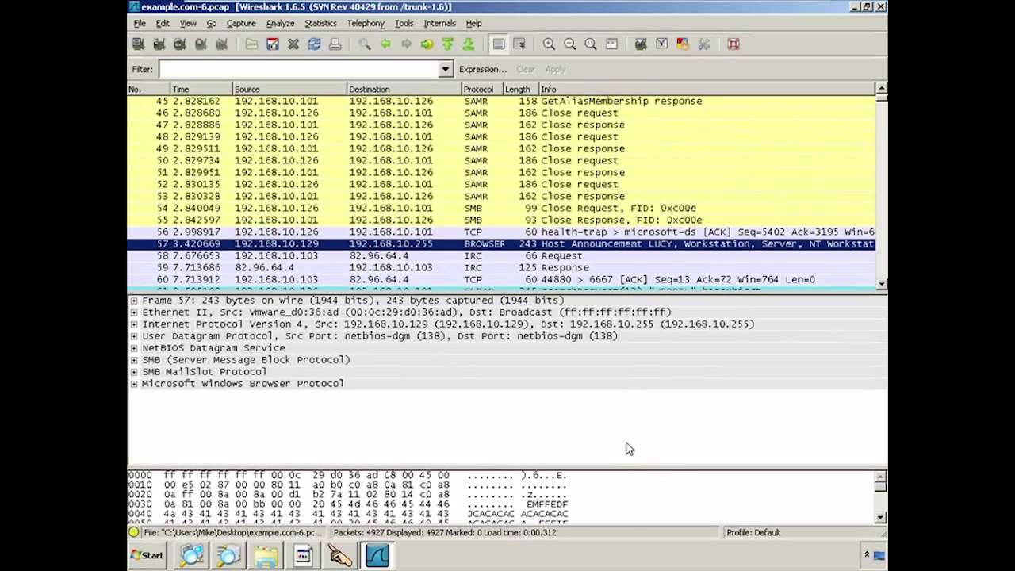
{"action": "mouse_move", "coordinate": [623, 412]}
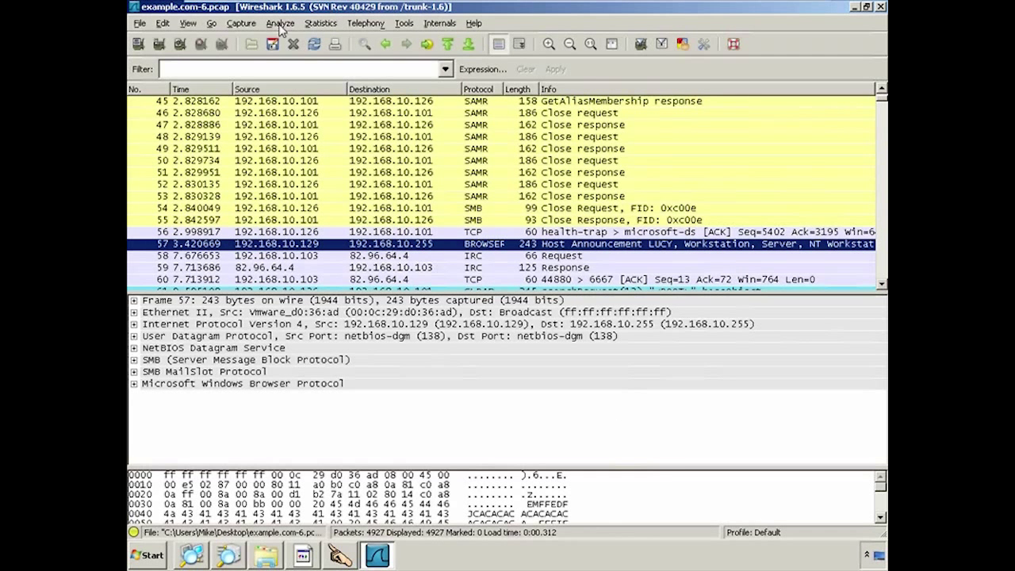
Step: Apply the display filter ip.addr == 192.168.10.129, leaving 21 of 4,927 packets
{"action": "left_click", "coordinate": [279, 23]}
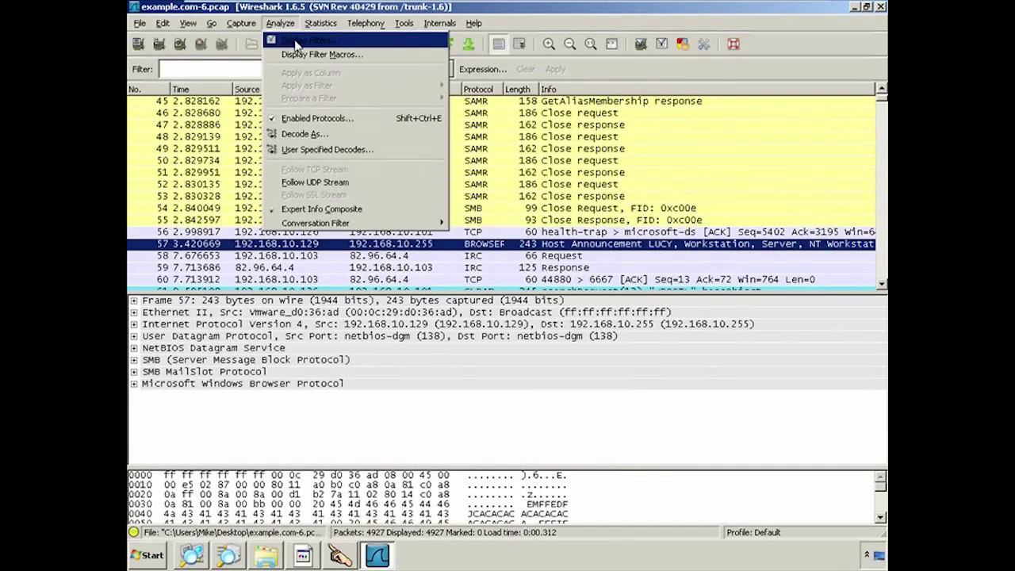
{"action": "left_click", "coordinate": [306, 40]}
{"action": "type", "text": "ip.addr == 192.168.10.129"}
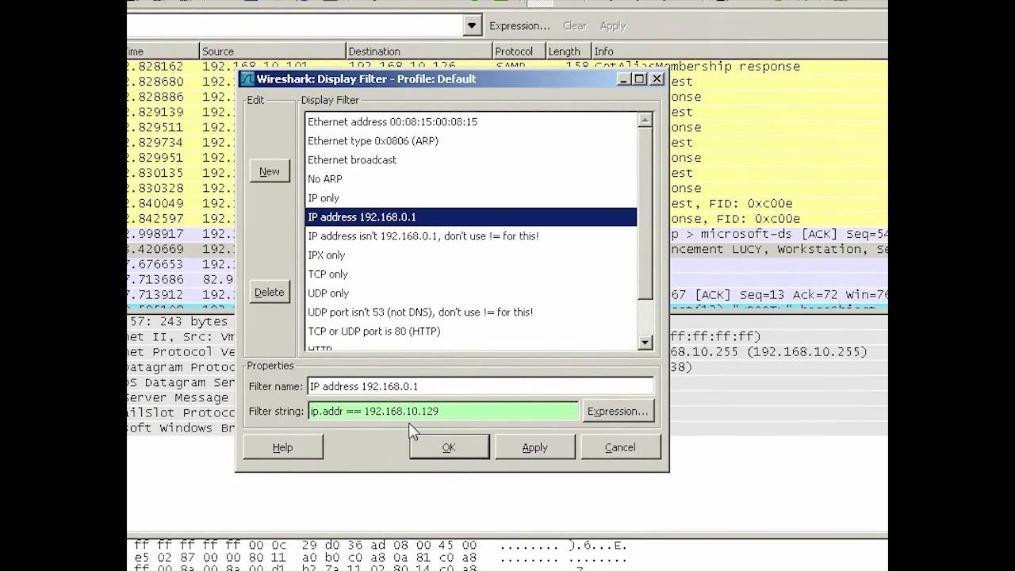
{"action": "left_click", "coordinate": [425, 411]}
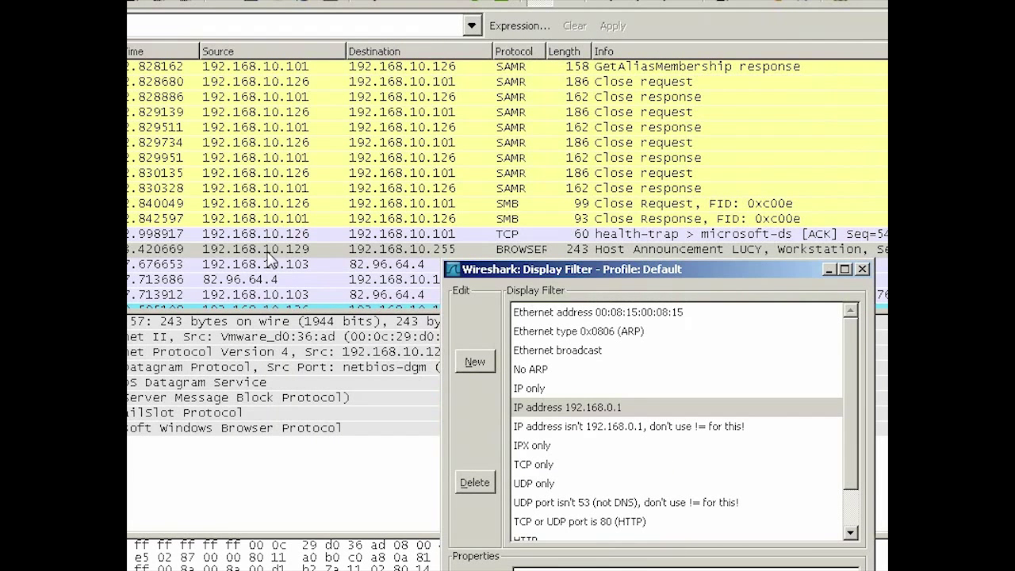
{"action": "mouse_move", "coordinate": [282, 256]}
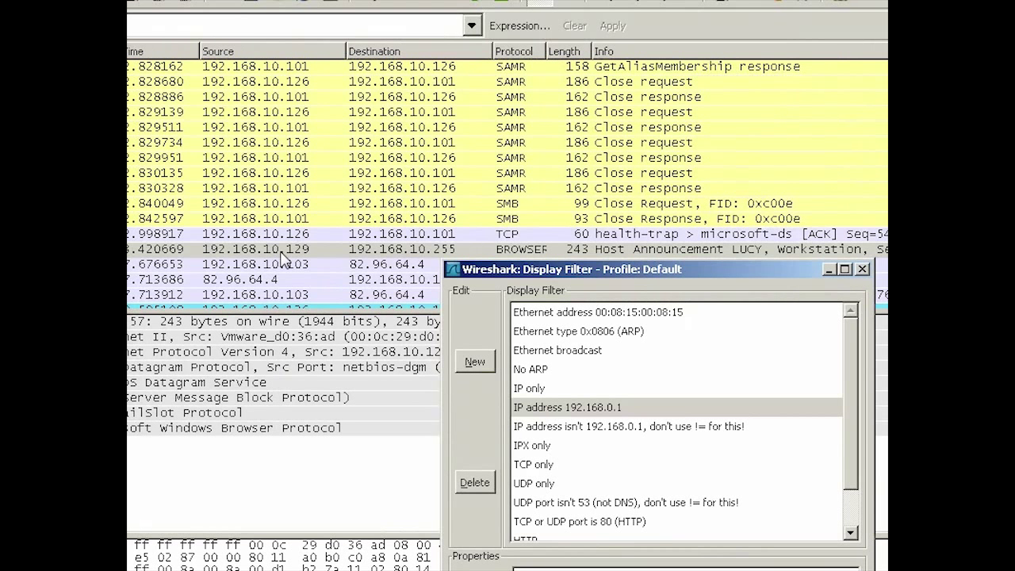
{"action": "mouse_move", "coordinate": [726, 280]}
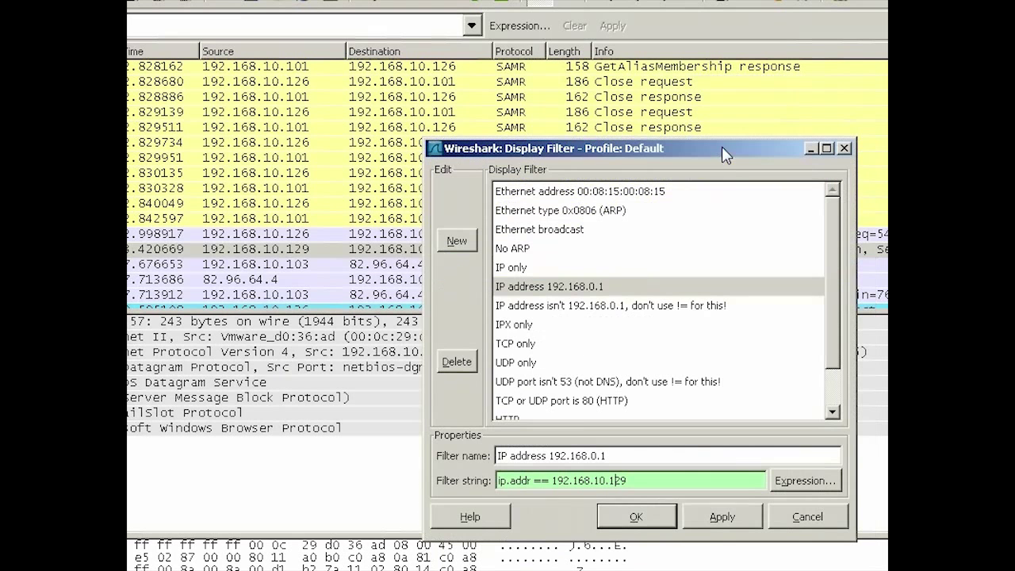
{"action": "mouse_move", "coordinate": [527, 518]}
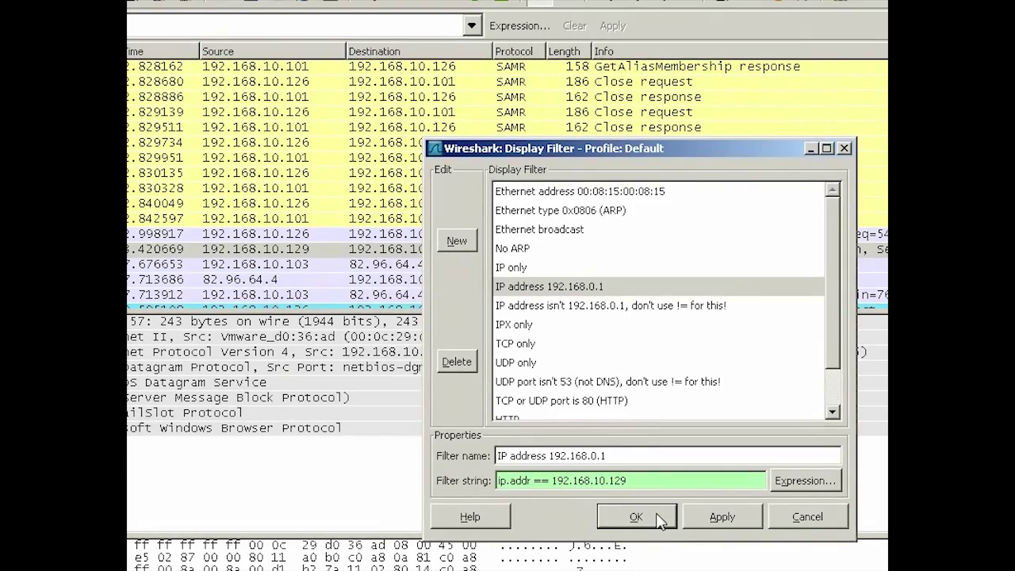
{"action": "left_click", "coordinate": [637, 516]}
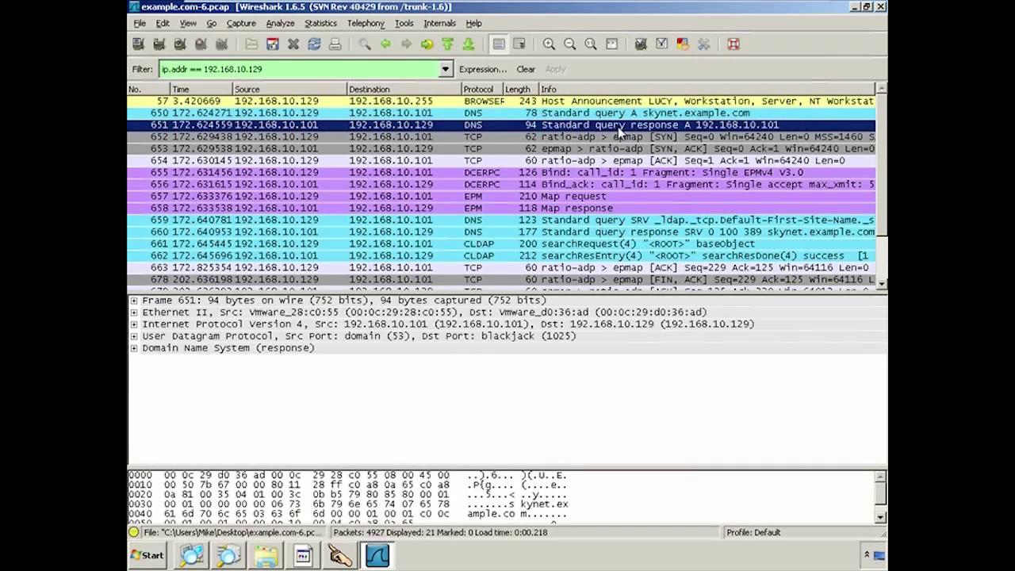
{"action": "mouse_move", "coordinate": [632, 231]}
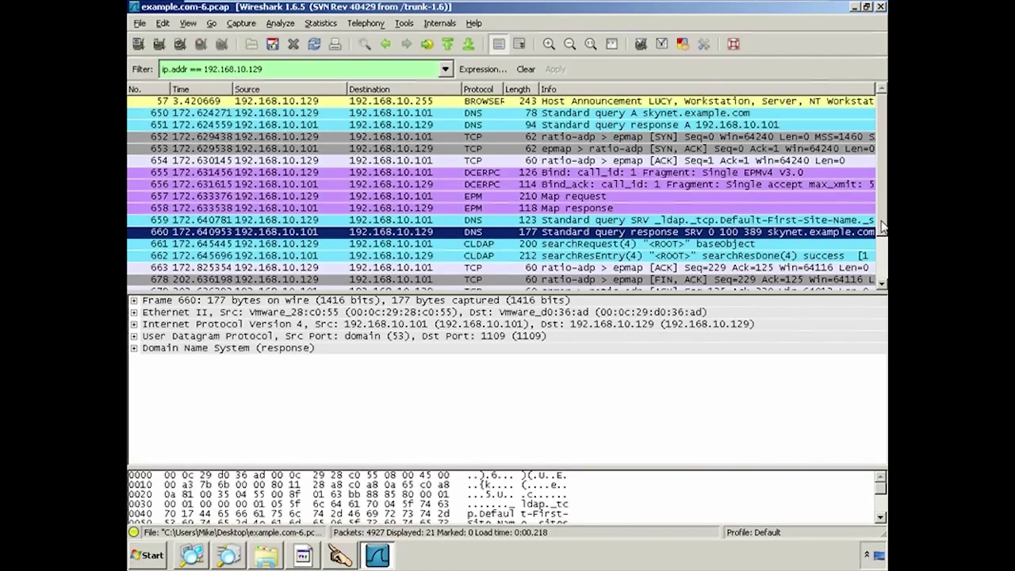
Step: Scroll the filtered list past the DNS SRV response down to the NTP packets
{"action": "scroll", "scroll_direction": "down", "scroll_amount": 3}
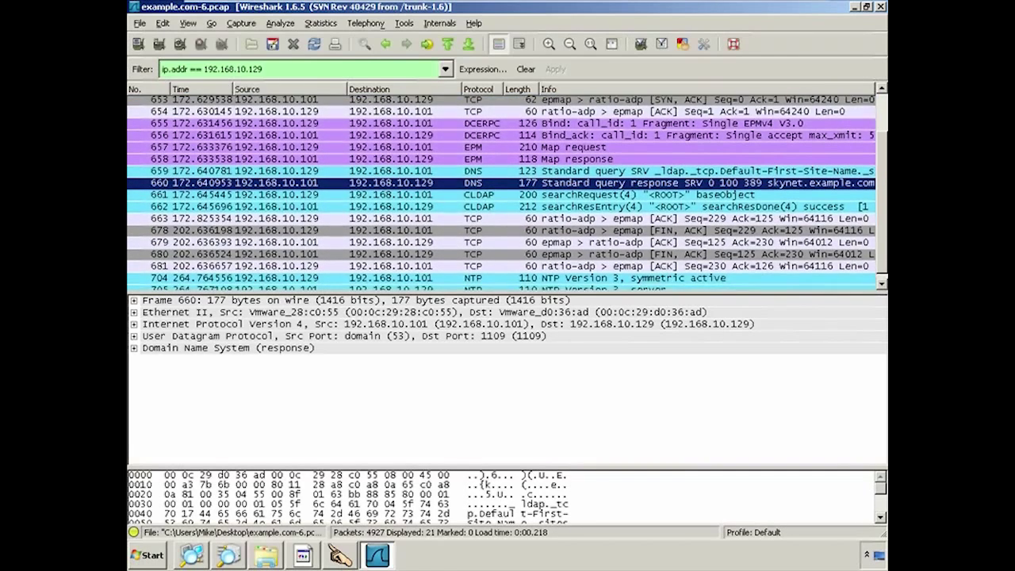
{"action": "scroll", "scroll_direction": "down", "scroll_amount": 3}
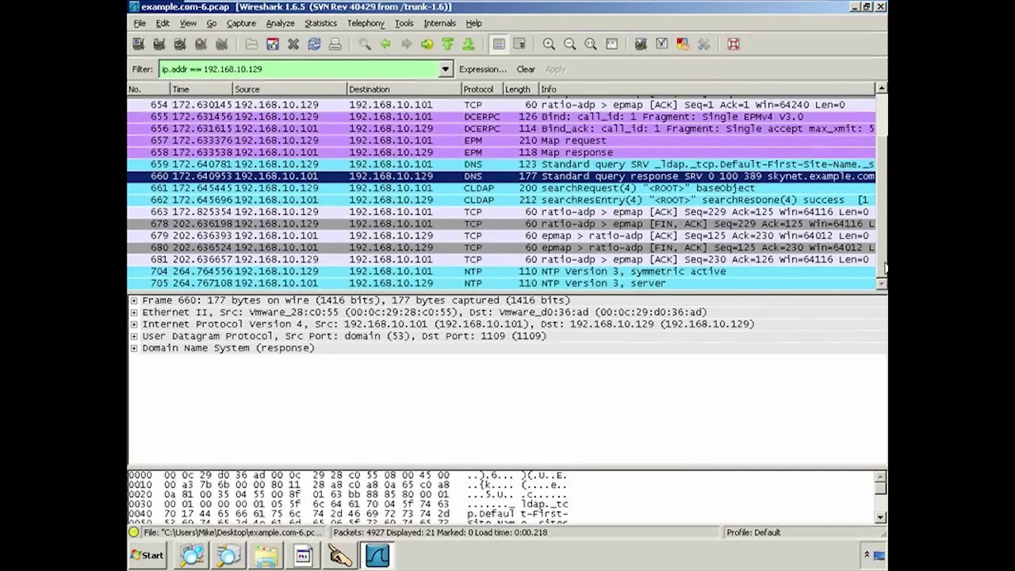
{"action": "mouse_move", "coordinate": [858, 283]}
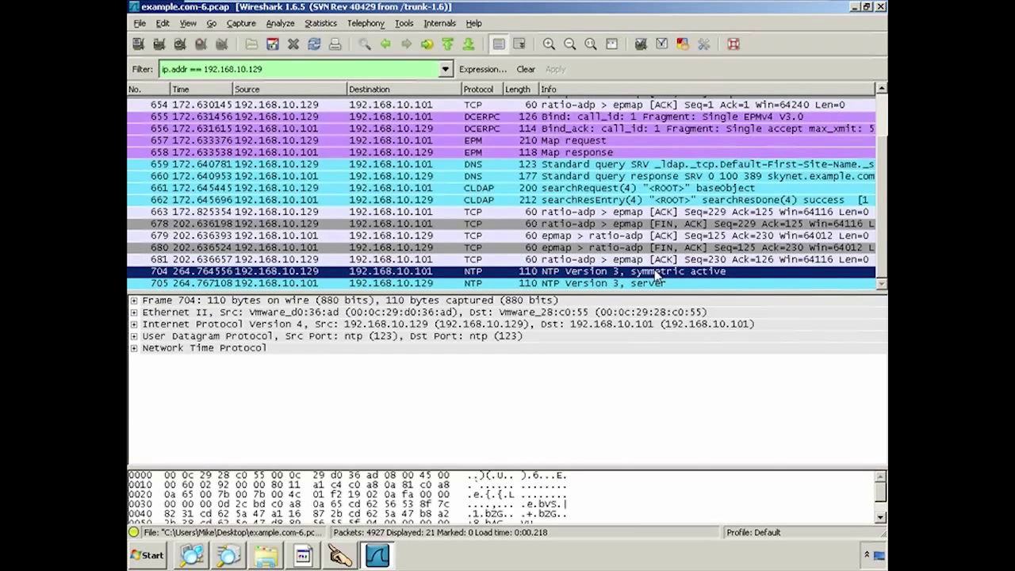
{"action": "mouse_move", "coordinate": [674, 274]}
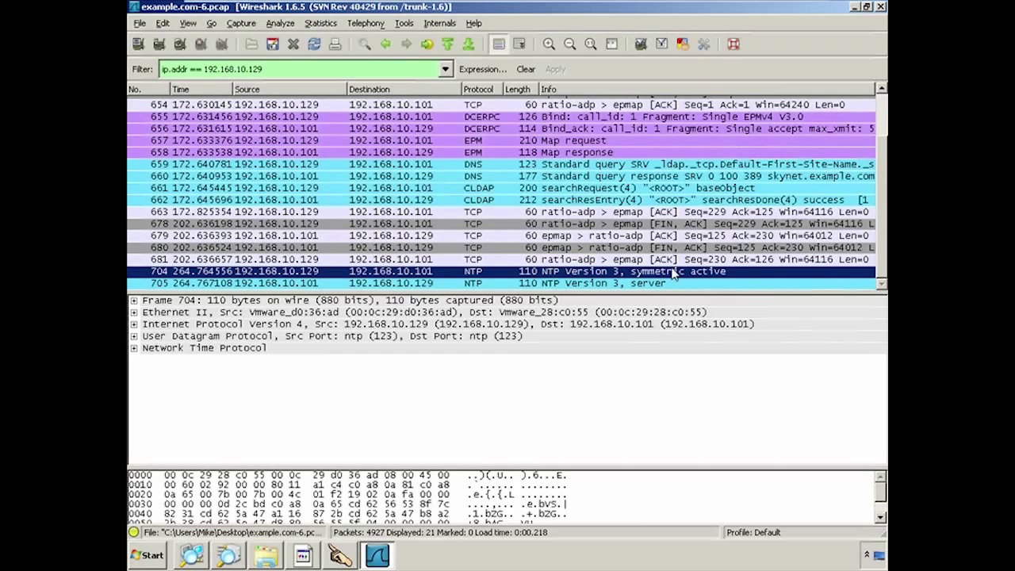